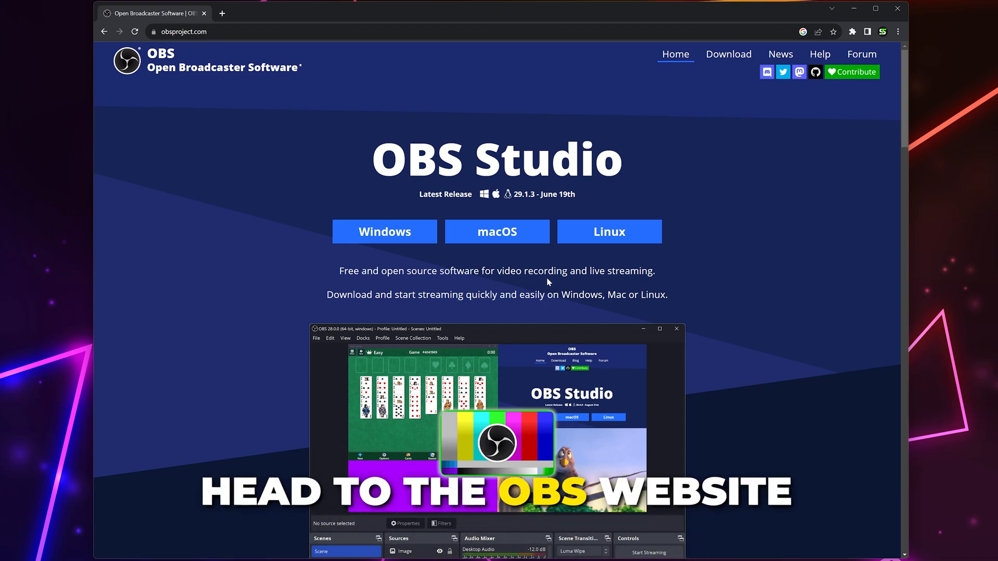
mouse_move(614, 228)
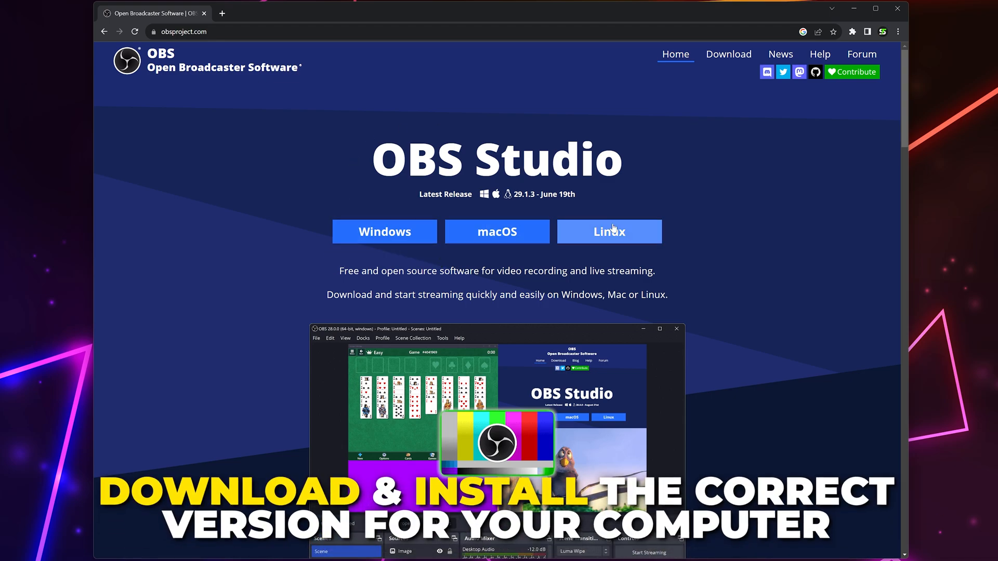
mouse_move(382, 241)
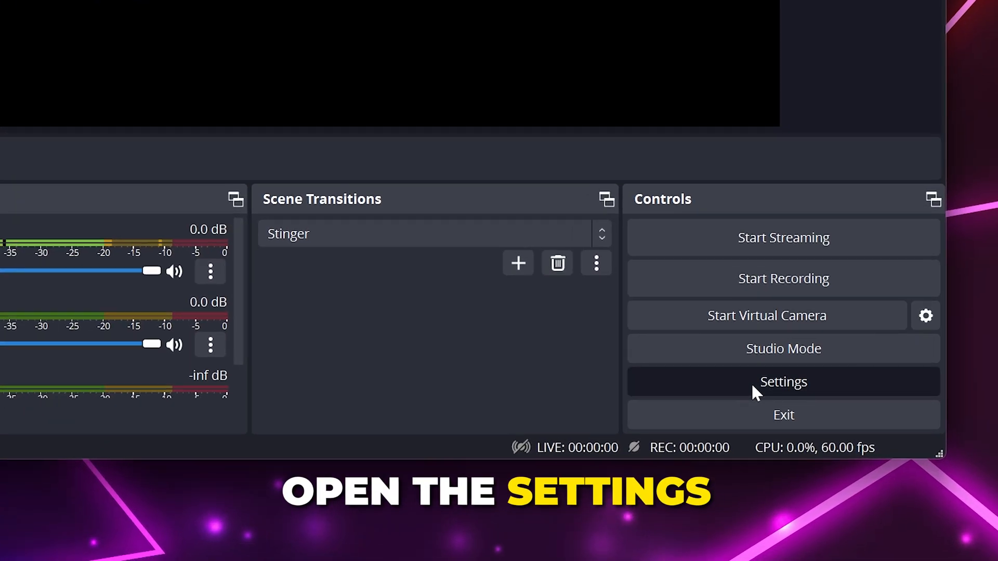
Step: Open Settings and apply 1920x1080 base and output resolutions at 60 FPS
left_click(783, 382)
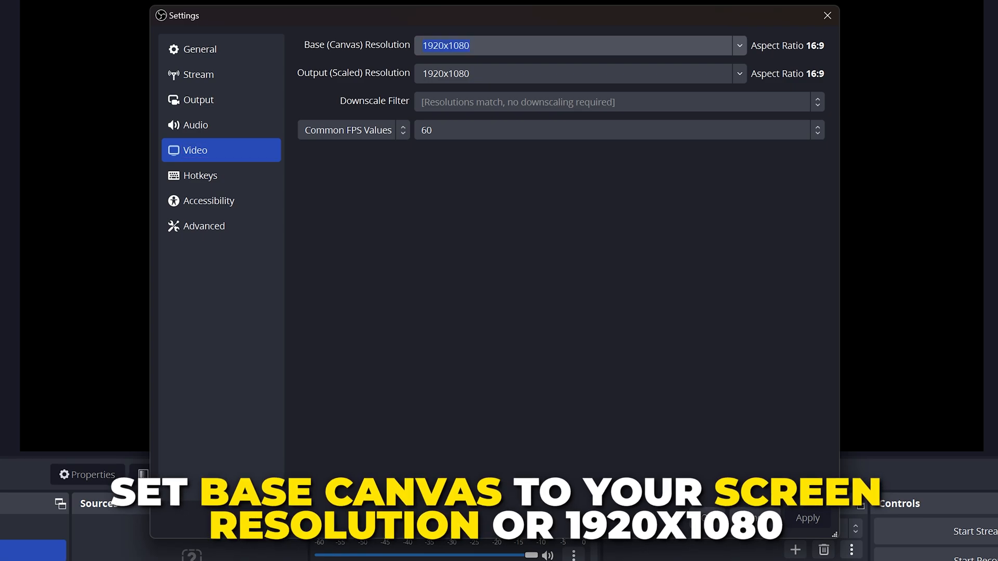
left_click(568, 72)
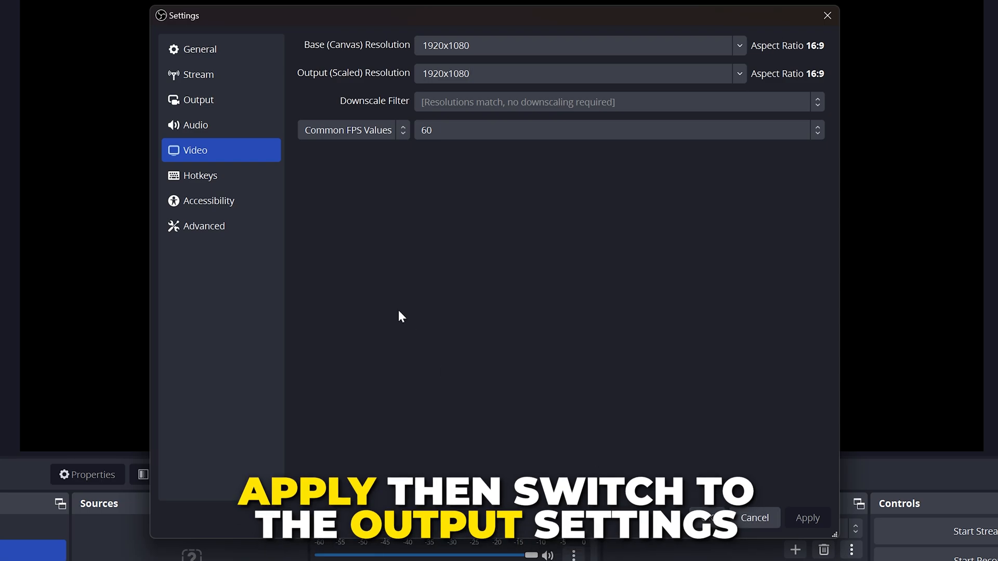
Step: Set output to Advanced mode using NVIDIA NVENC H.264 at an 8000 Kbps bitrate
left_click(198, 99)
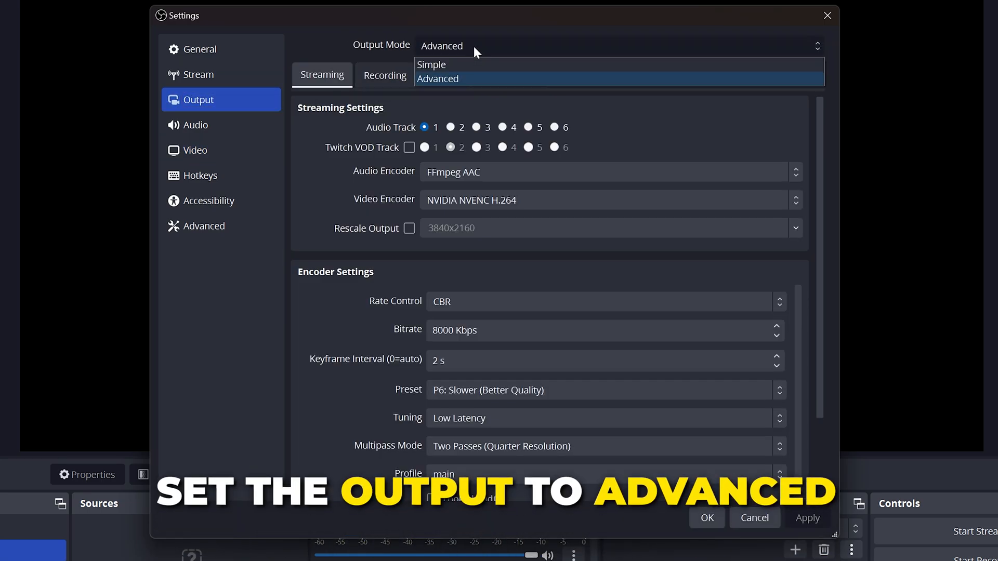
left_click(438, 79)
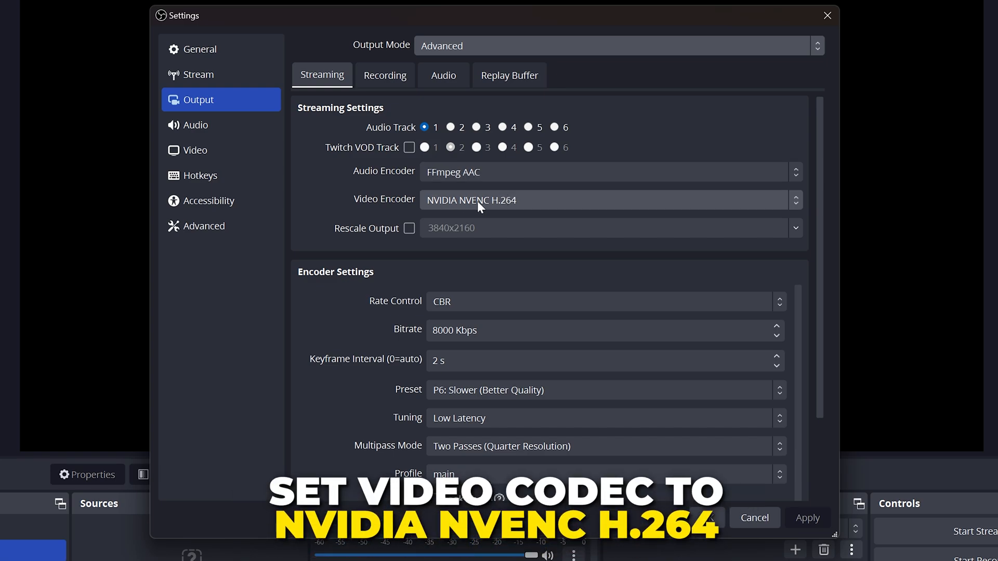
mouse_move(513, 221)
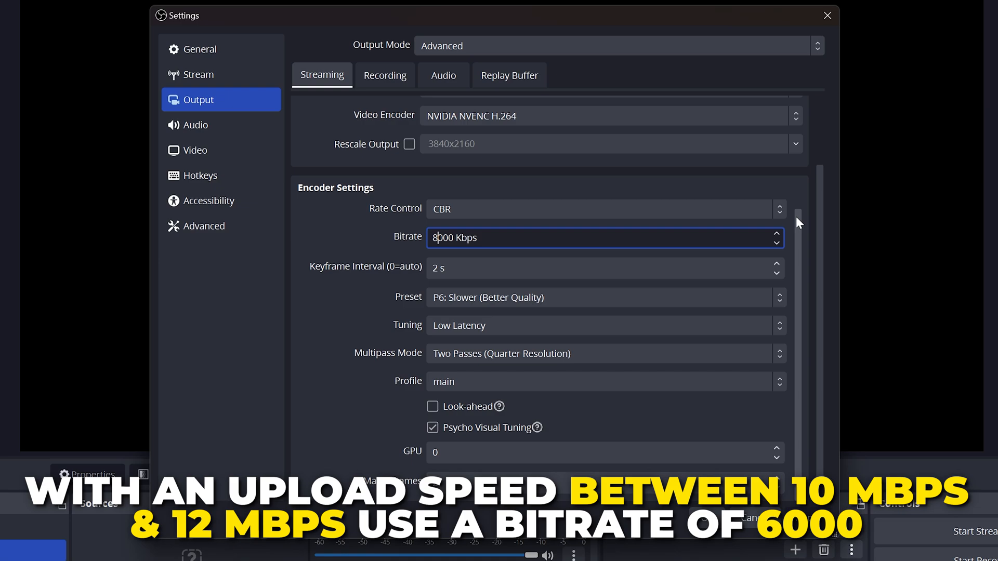
type("6000")
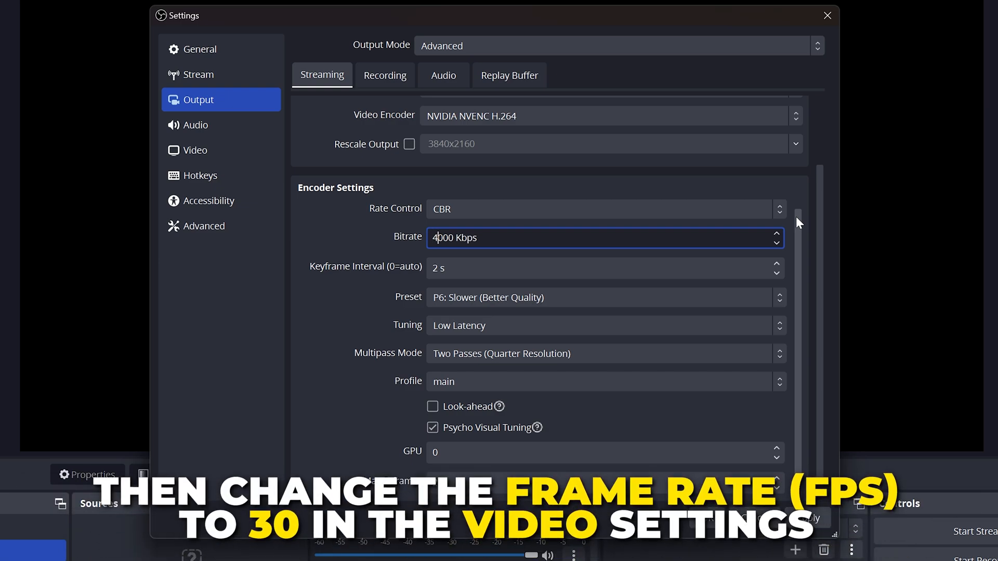
type("8000 Kbps")
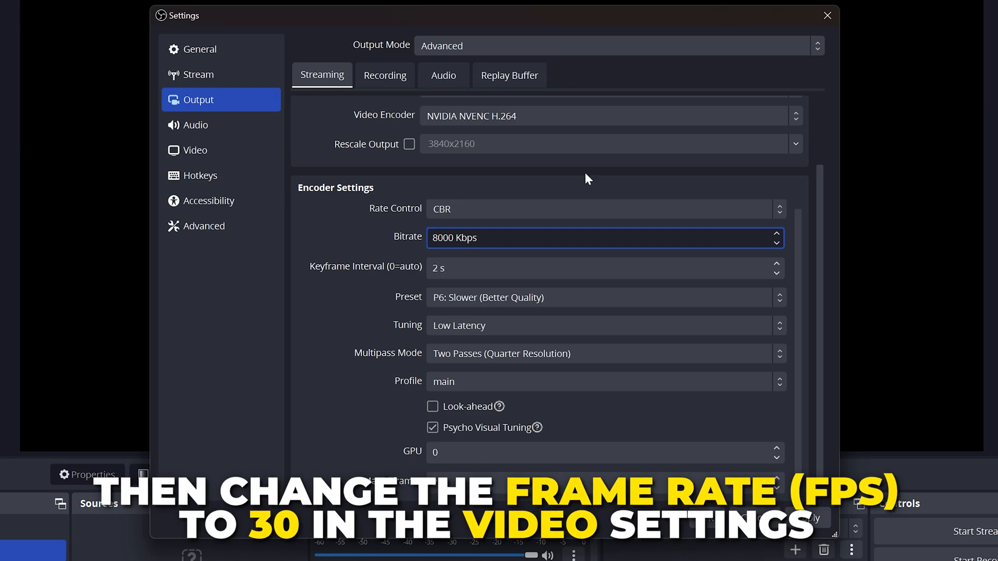
left_click(196, 125)
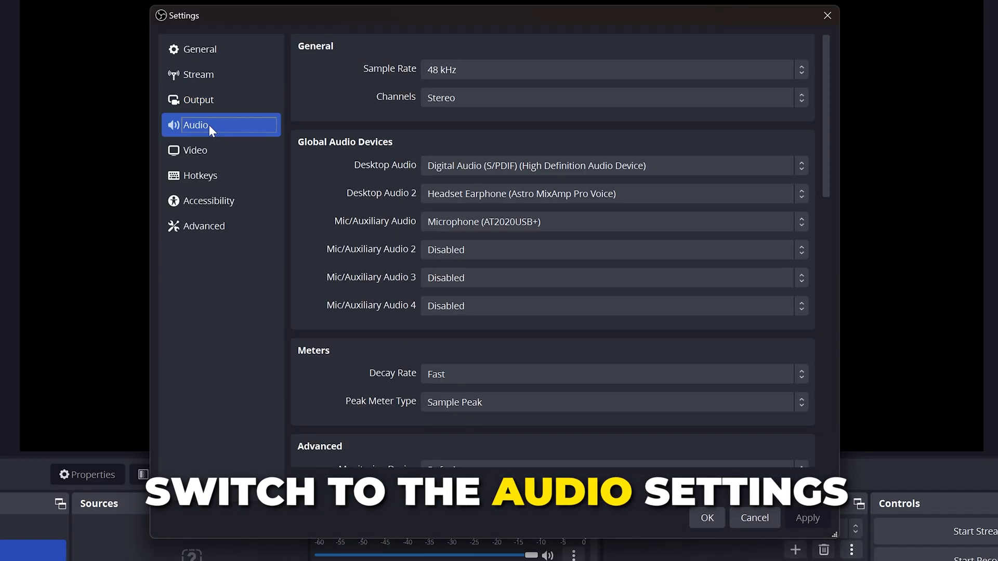
Step: Assign the Astro MixAmp Pro Voice headset to Desktop Audio 2 and AT2020USB+ as the mic
left_click(606, 165)
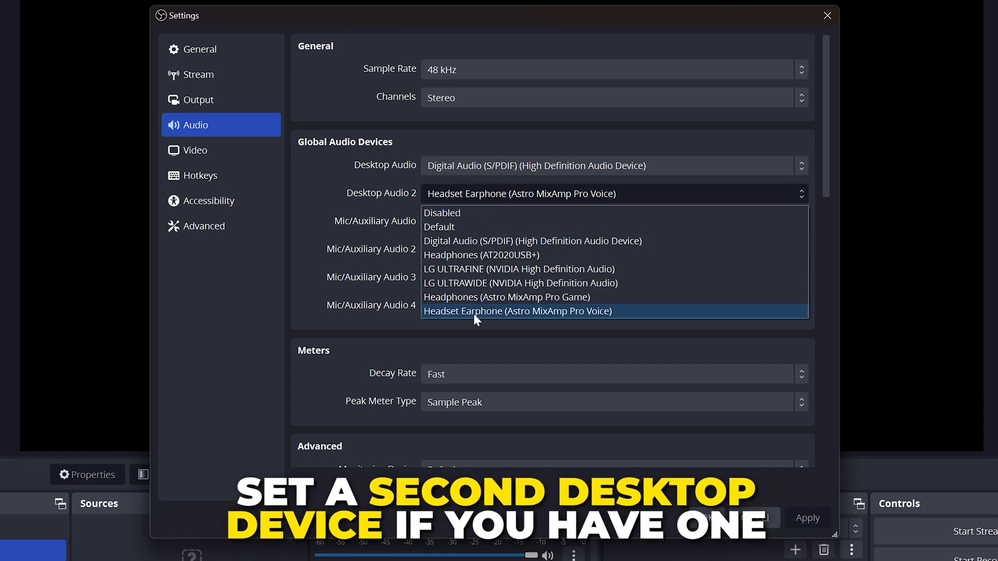
left_click(610, 222)
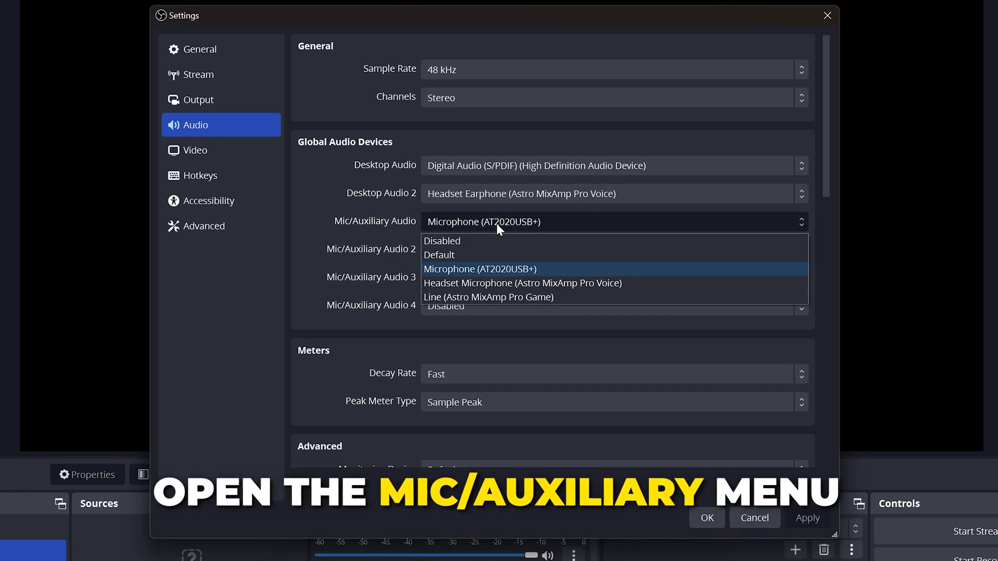
left_click(480, 269)
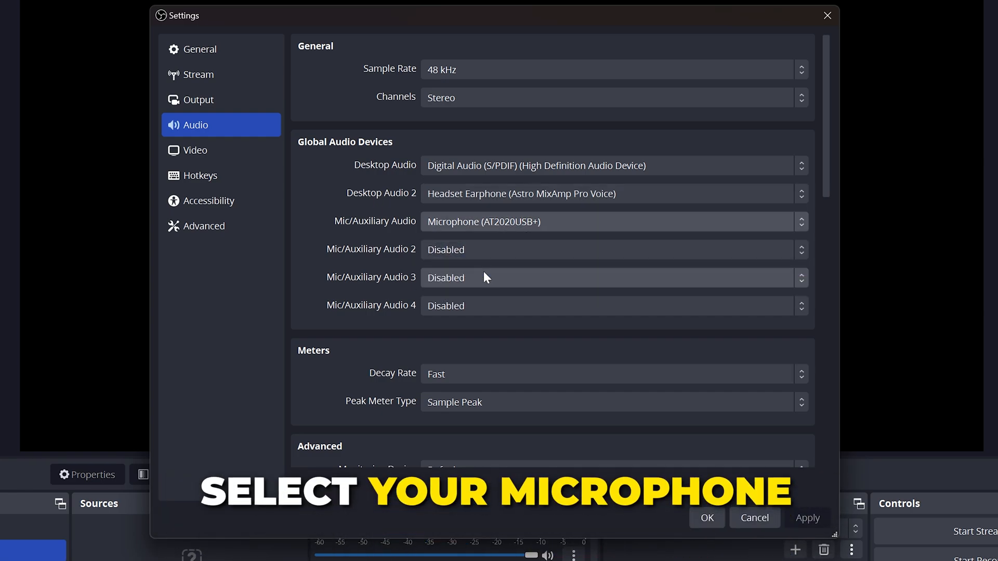
left_click(198, 74)
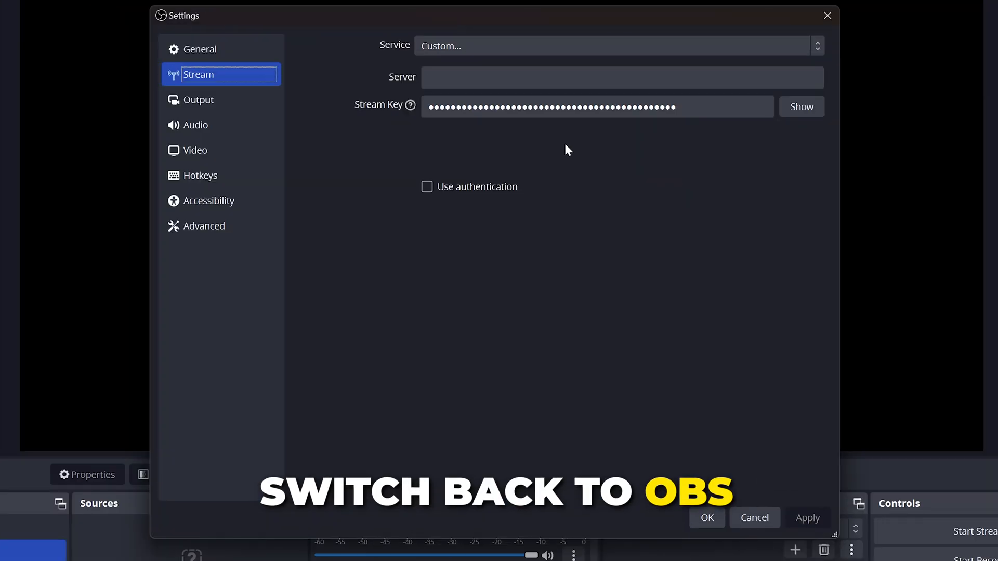
Step: Enter server rtmps://fa723fc1b171.global-contribute.live-video.net and save the stream settings
type("rtmps://fa723fc1b171.global-contribute.live-video.net")
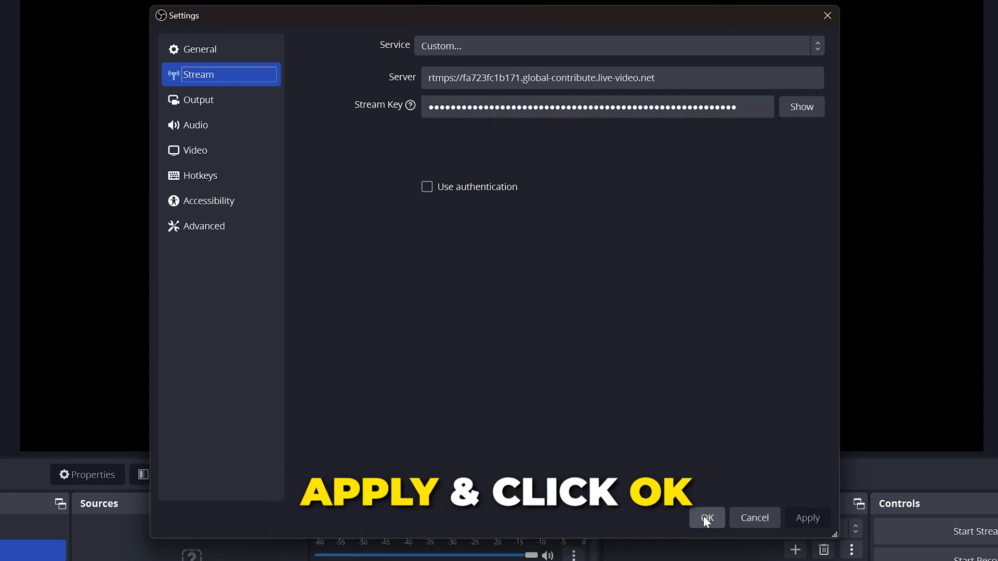
left_click(706, 517)
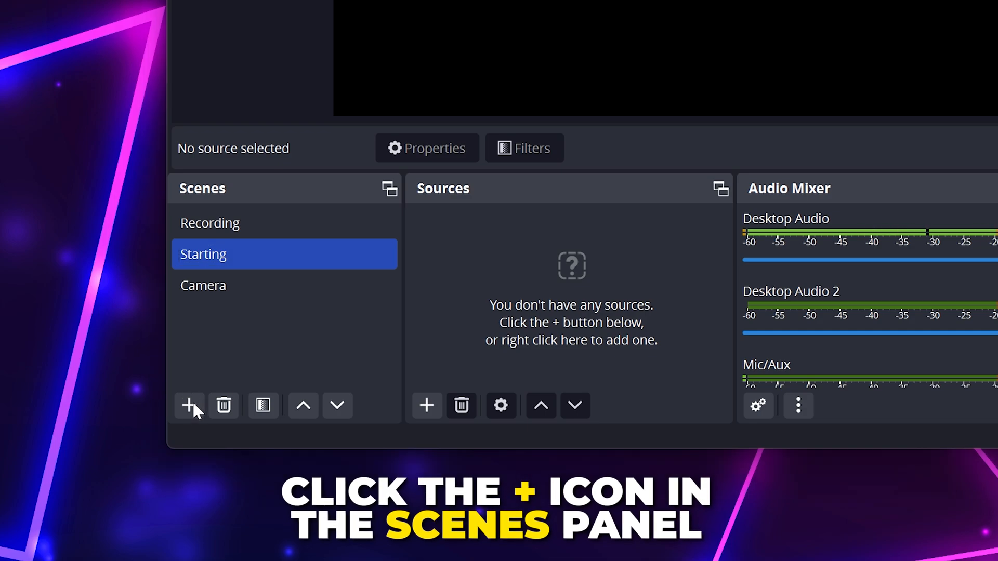
Step: Add a Streaming scene holding a screen capture source named Game
left_click(189, 406)
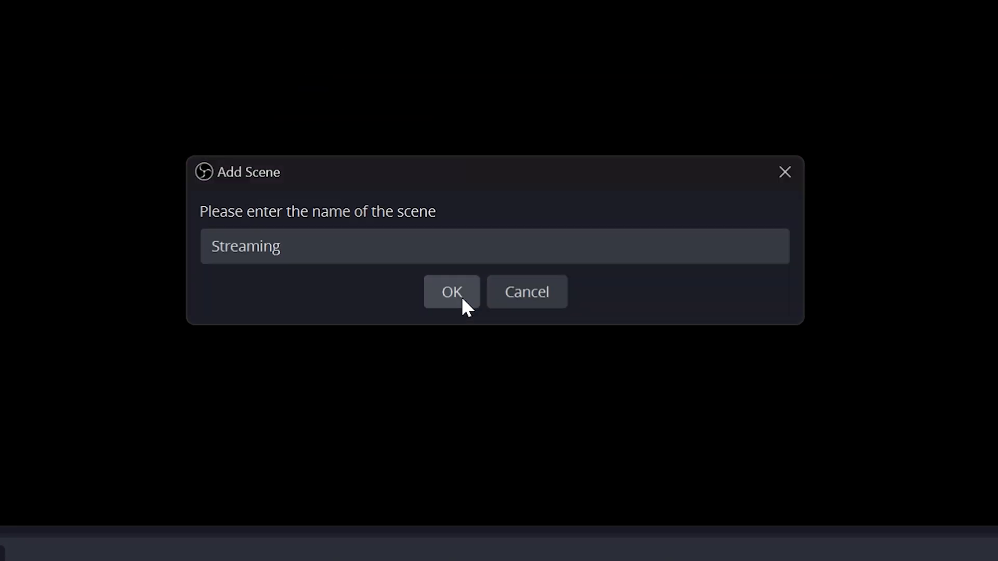
left_click(451, 291)
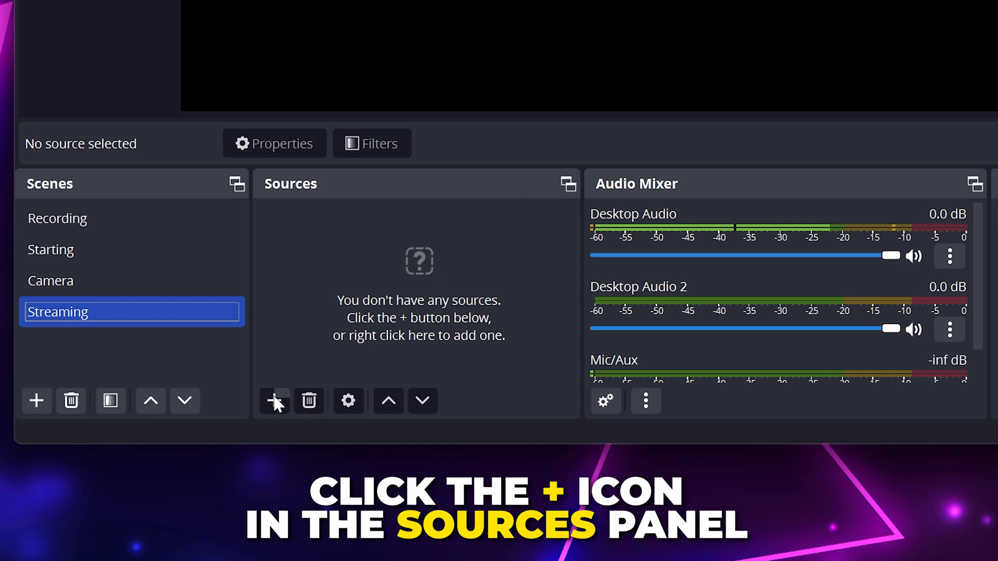
left_click(274, 401)
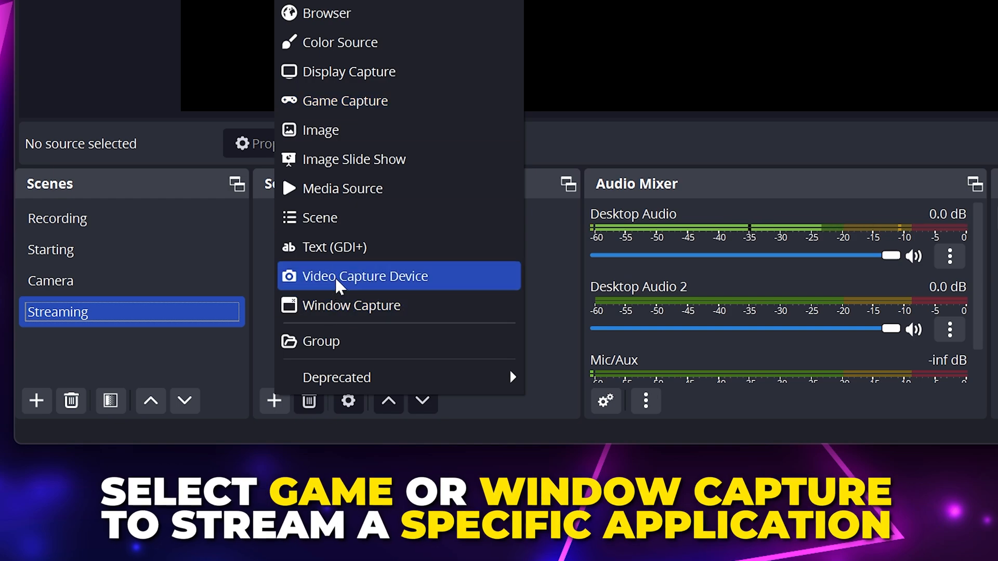
left_click(365, 275)
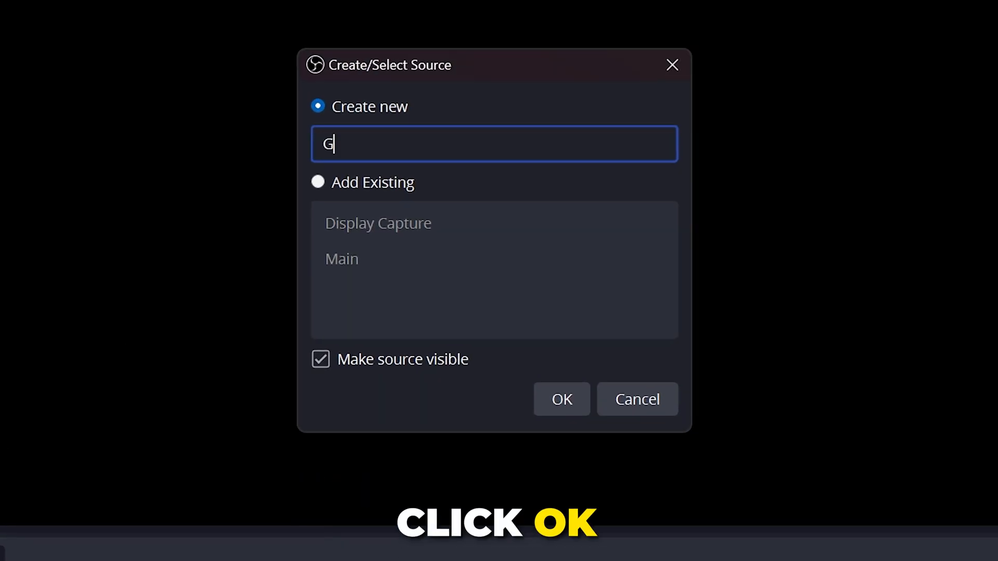
left_click(562, 399)
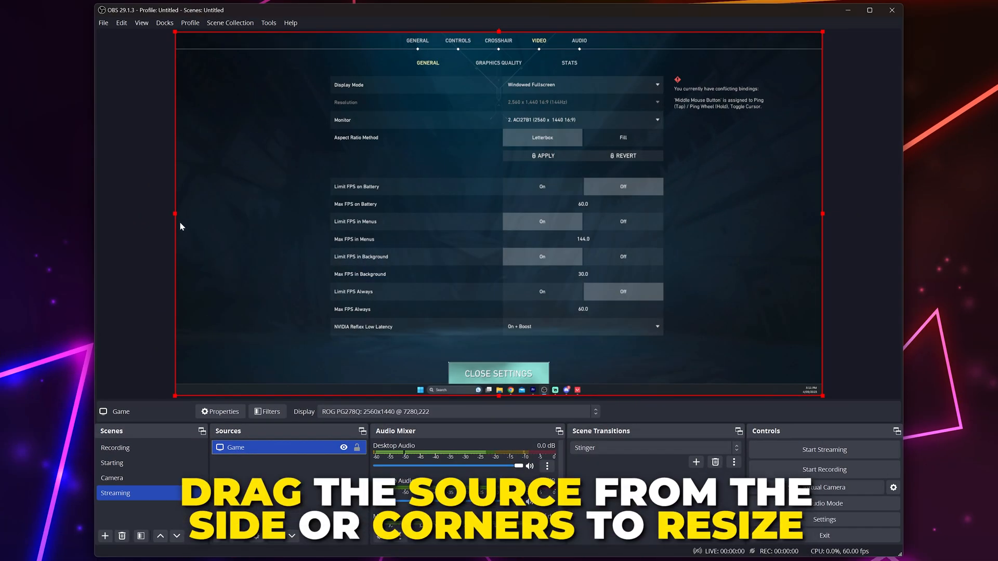
Step: Stretch the Game capture to fill the canvas and add a Cam video capture device
left_click_drag(176, 213, 304, 207)
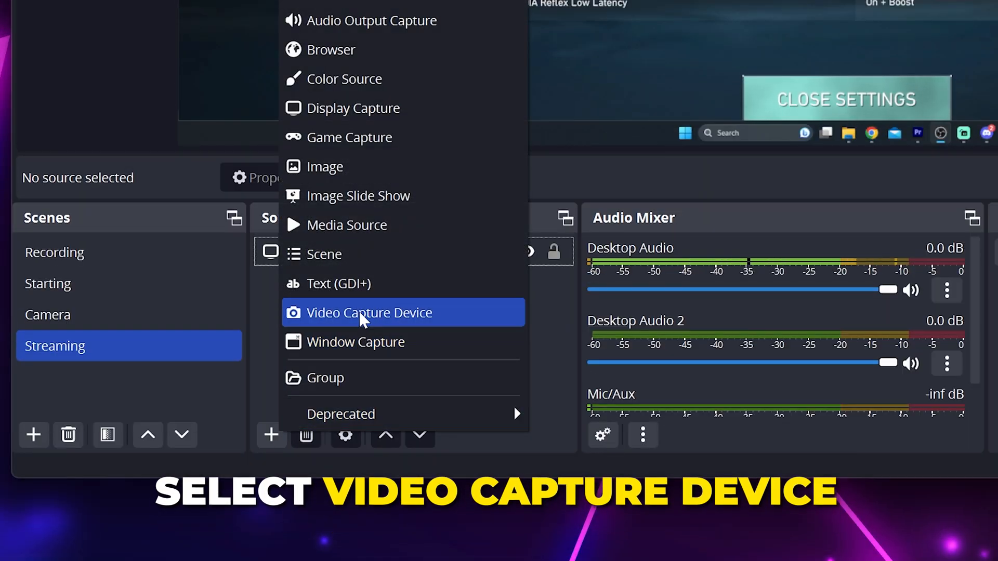
left_click(369, 313)
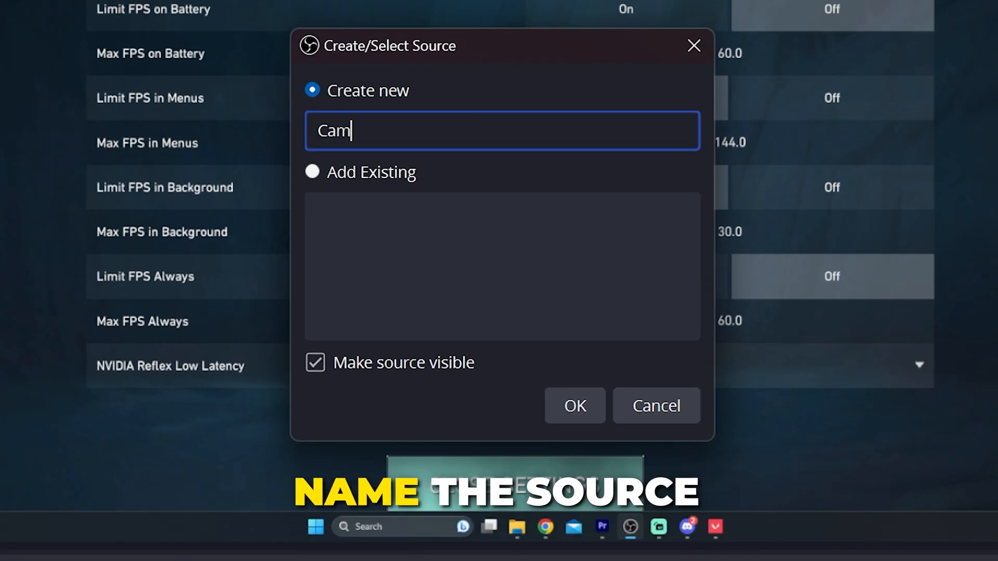
left_click(574, 405)
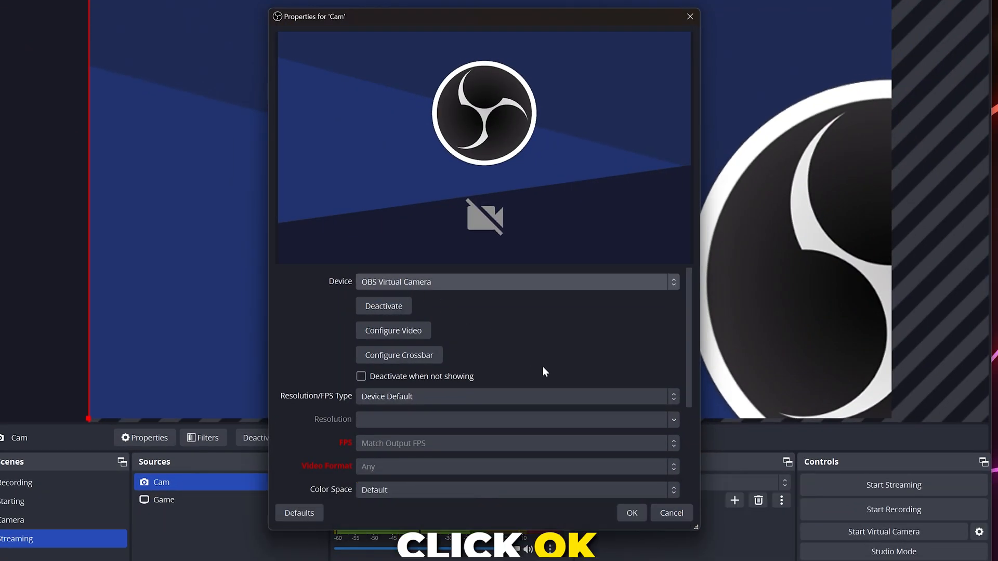
left_click(632, 513)
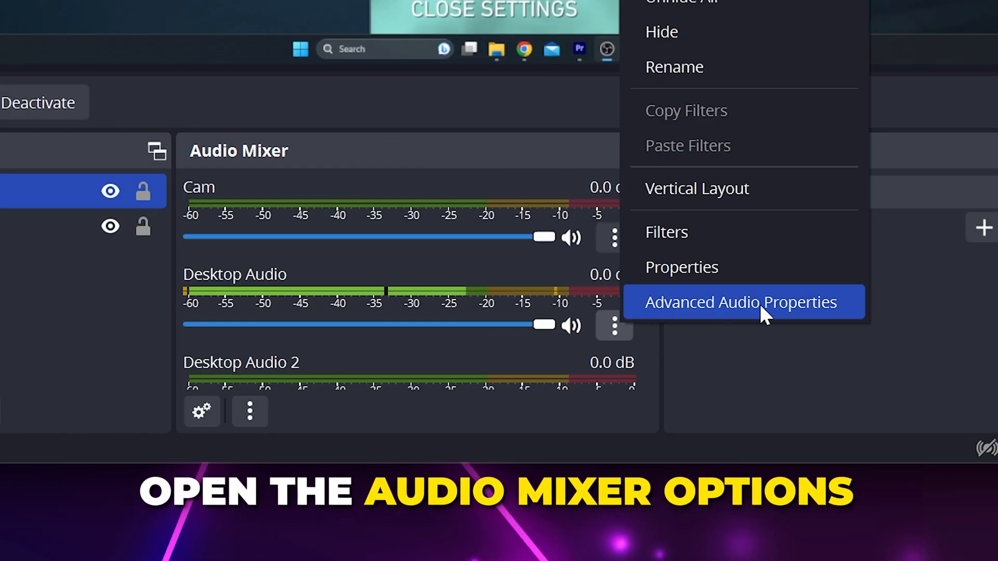
left_click(740, 302)
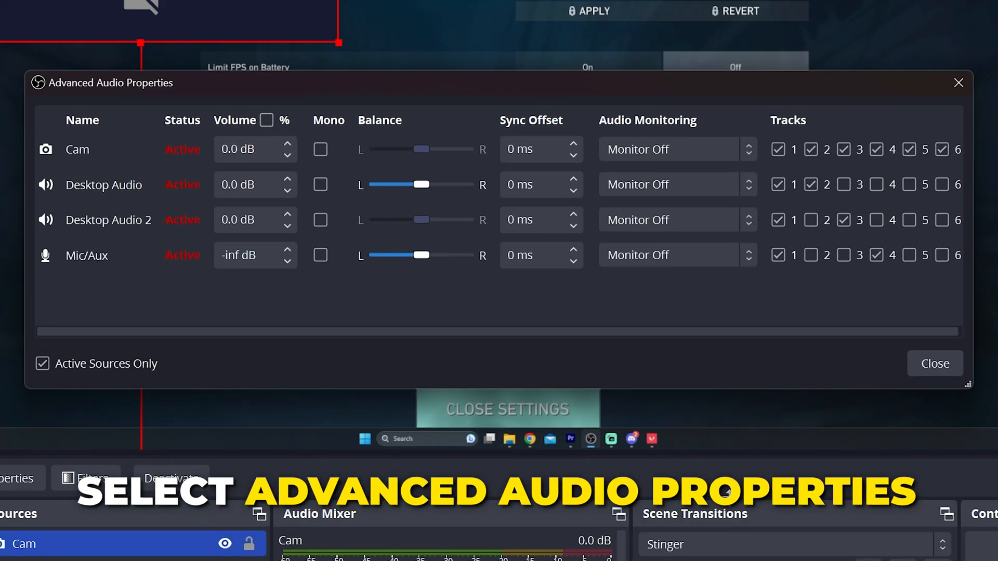